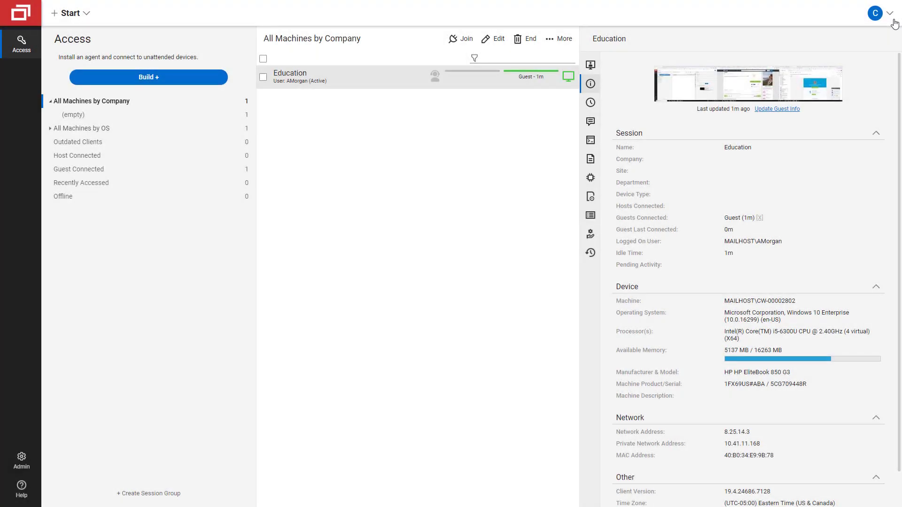
- Download the Agent Deployer from the account menu and run the downloaded .exe
{"action": "left_click", "coordinate": [892, 13]}
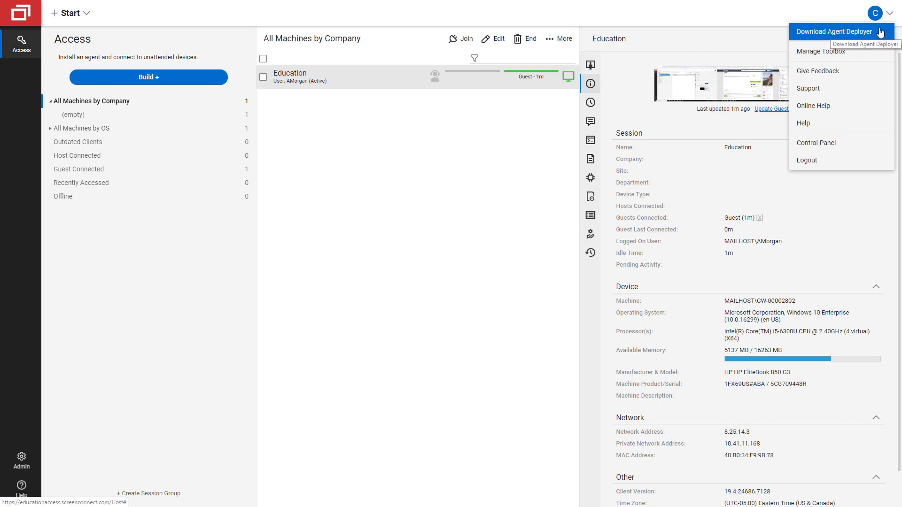
{"action": "left_click", "coordinate": [838, 32]}
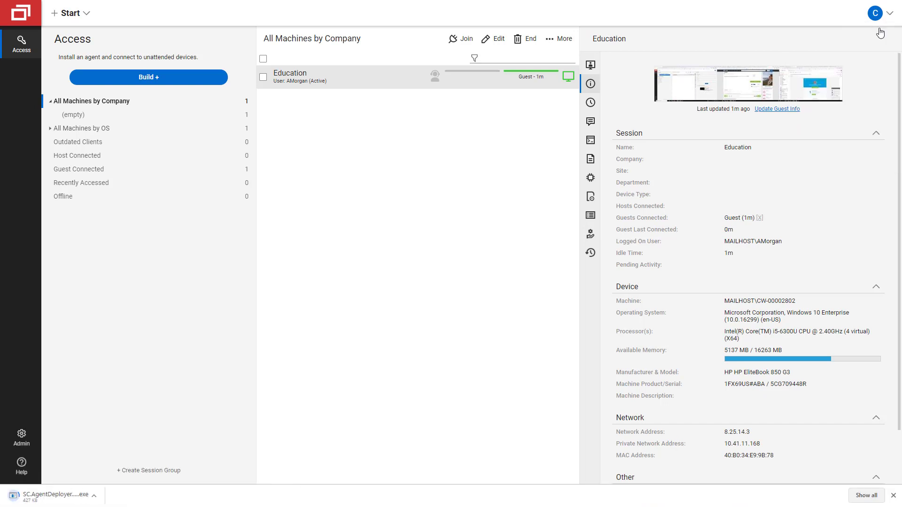
{"action": "mouse_move", "coordinate": [57, 496]}
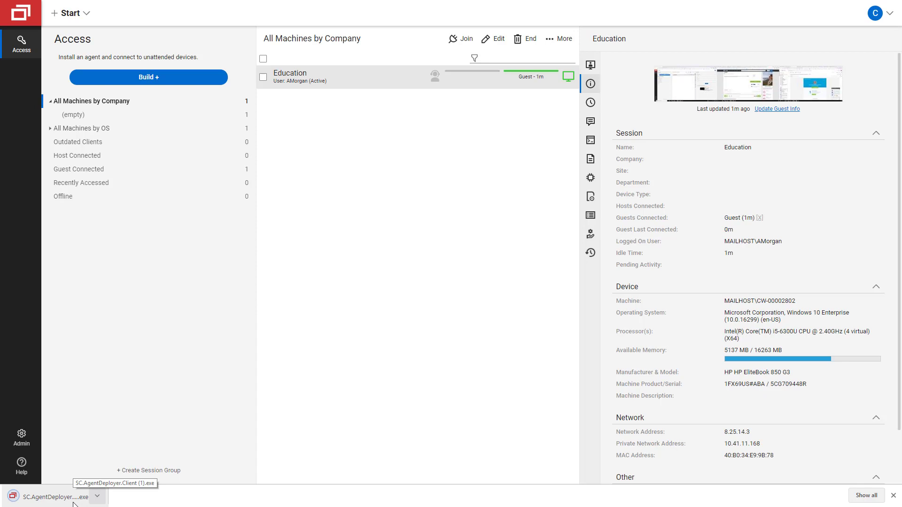
{"action": "left_click", "coordinate": [52, 497]}
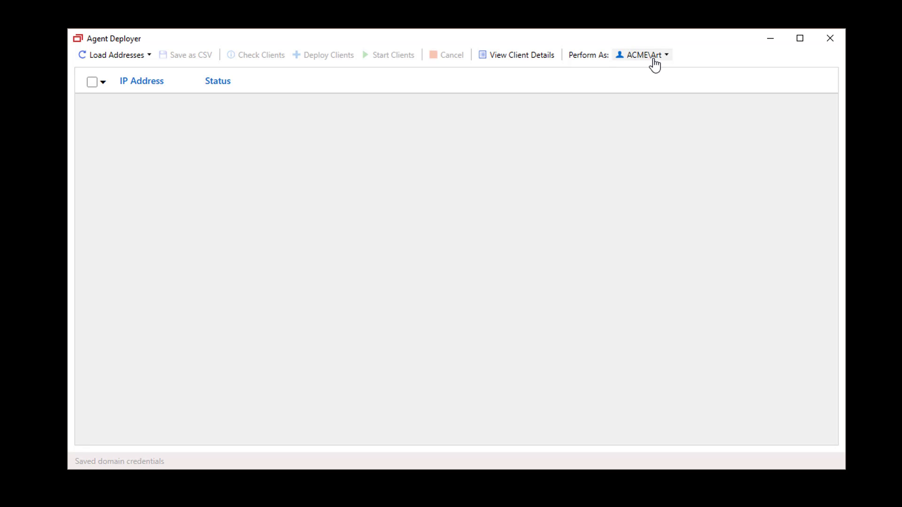
- Set Perform As to Current User and save the domain user's credentials
{"action": "left_click", "coordinate": [664, 55]}
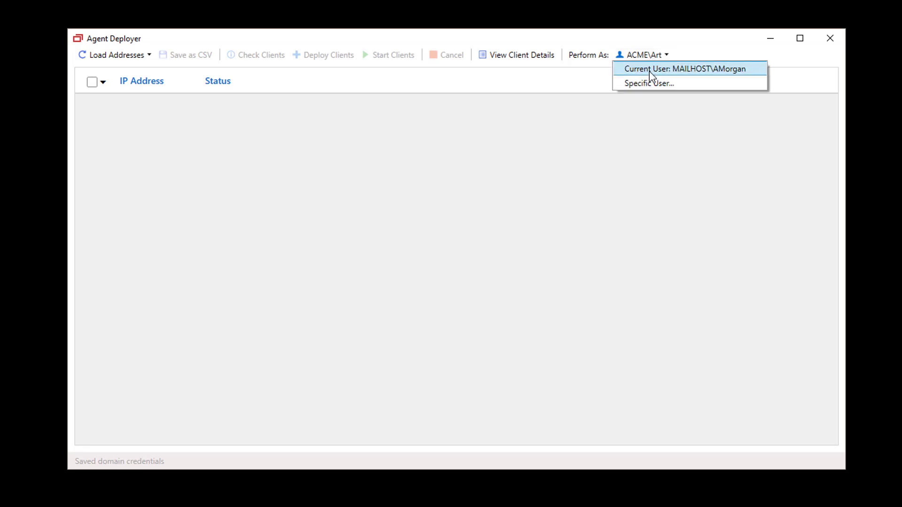
{"action": "left_click", "coordinate": [649, 83]}
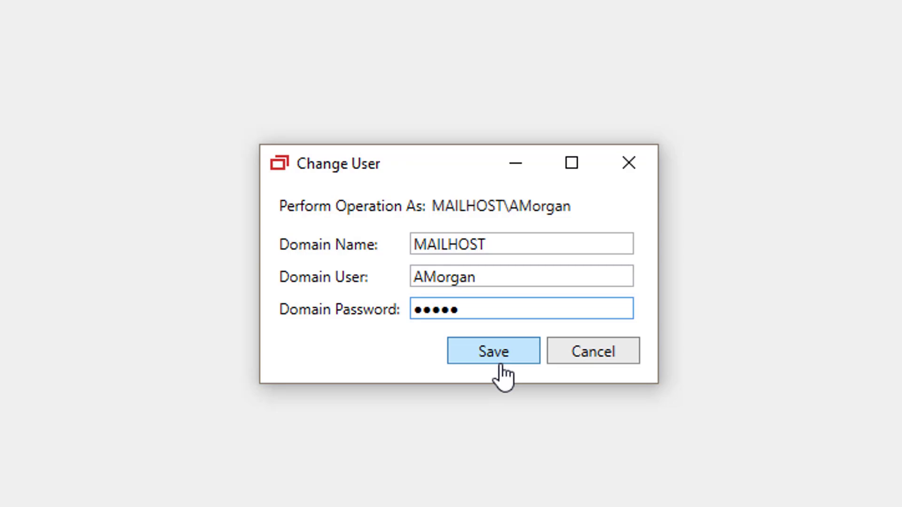
{"action": "left_click", "coordinate": [493, 351]}
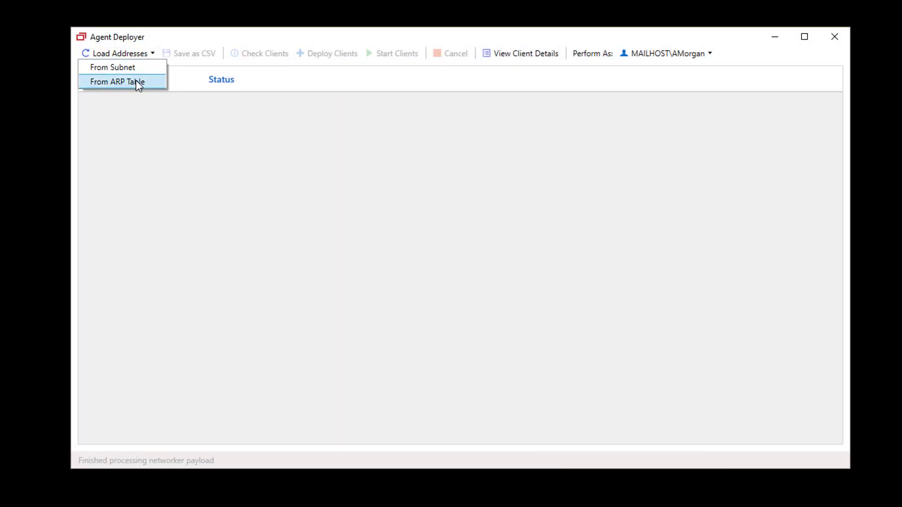
- Load addresses from the subnet and check machines .168, .171, .176 and .178
{"action": "left_click", "coordinate": [115, 82]}
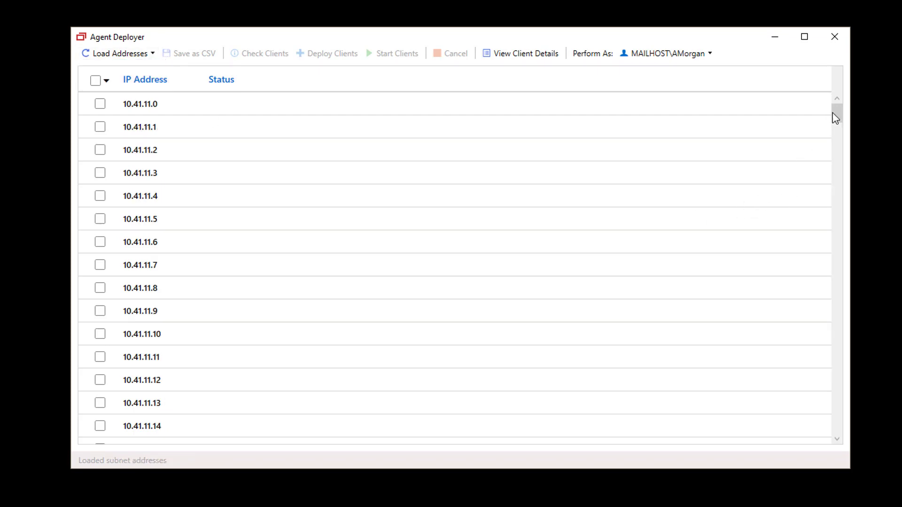
{"action": "left_click_drag", "start_coordinate": [835, 115], "coordinate": [837, 327]}
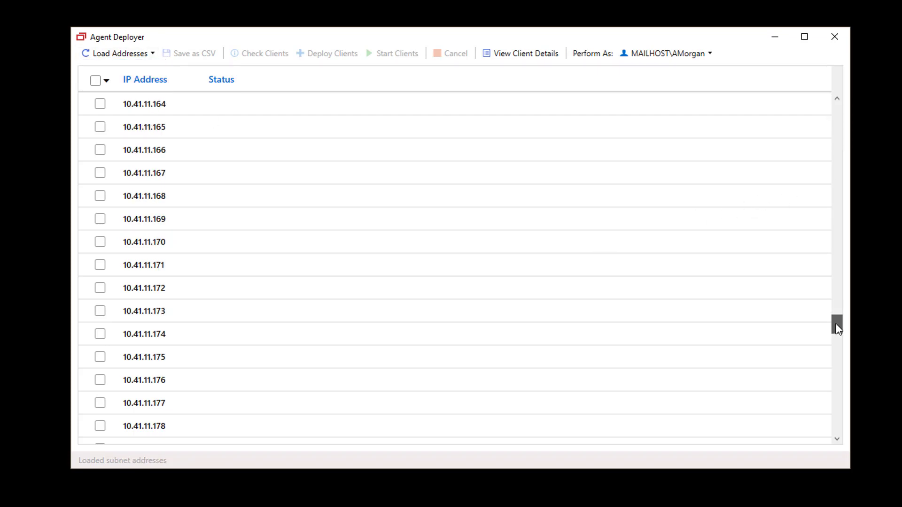
{"action": "left_click", "coordinate": [99, 196]}
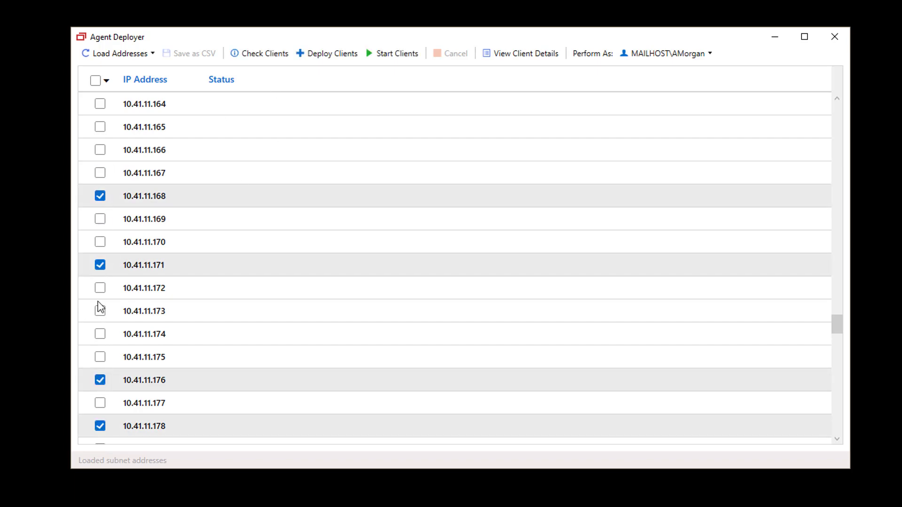
- Check clients on the marked machines, then deploy clients to 10.41.11.168 and 10.41.11.178
{"action": "left_click", "coordinate": [264, 54]}
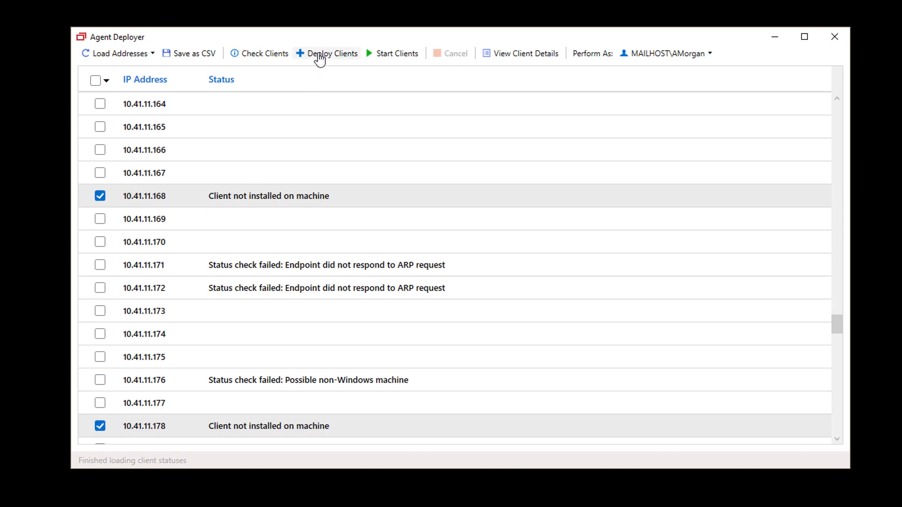
{"action": "left_click", "coordinate": [331, 53]}
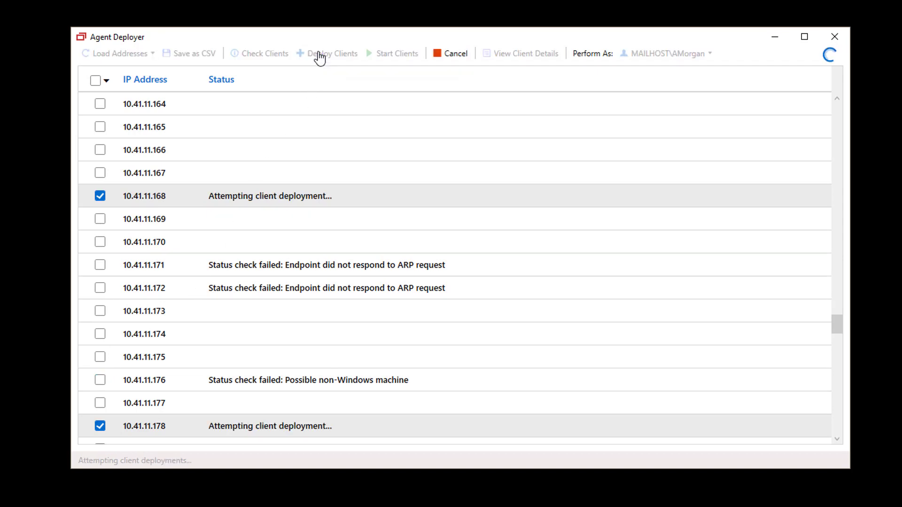